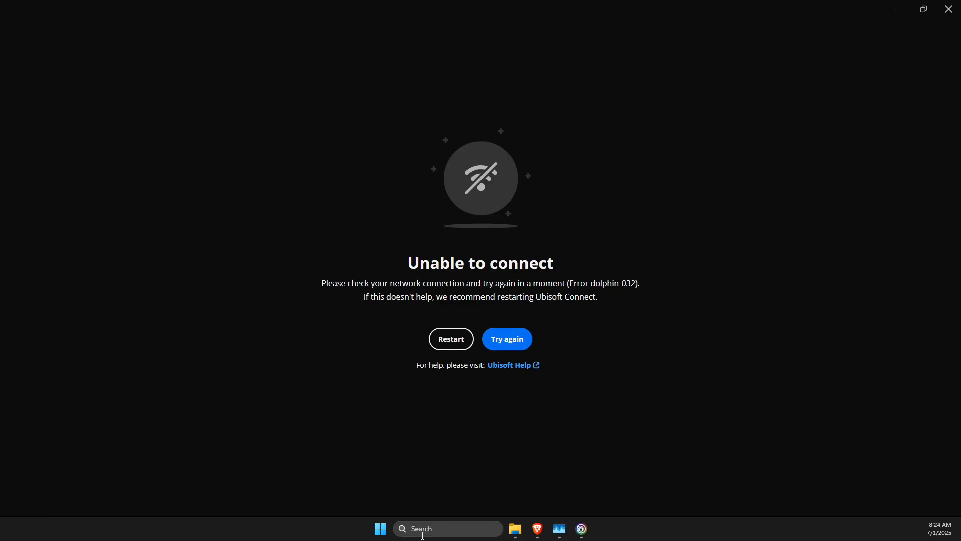
Search Windows Security from the taskbar and reach Windows Defender Firewall settings.
text(ub)
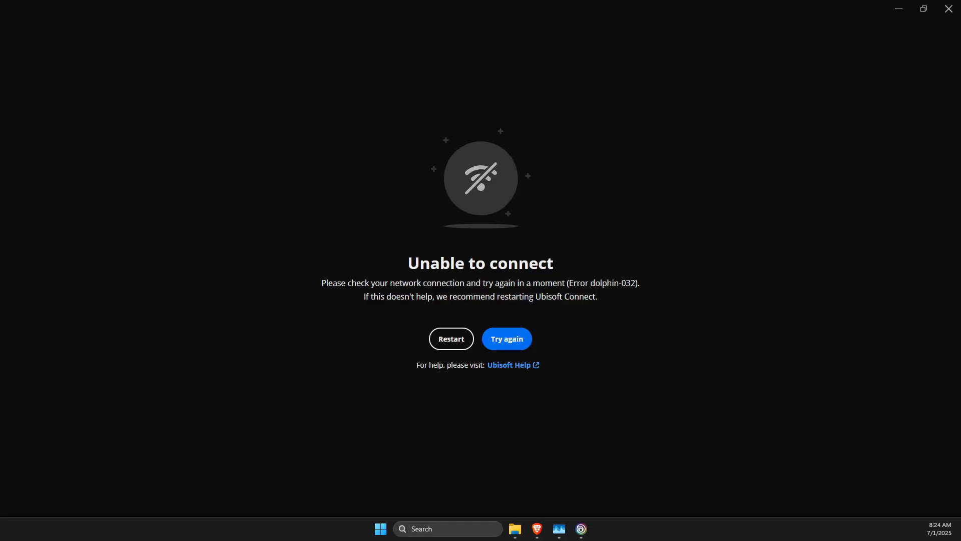
click(516, 528)
text(windows Security)
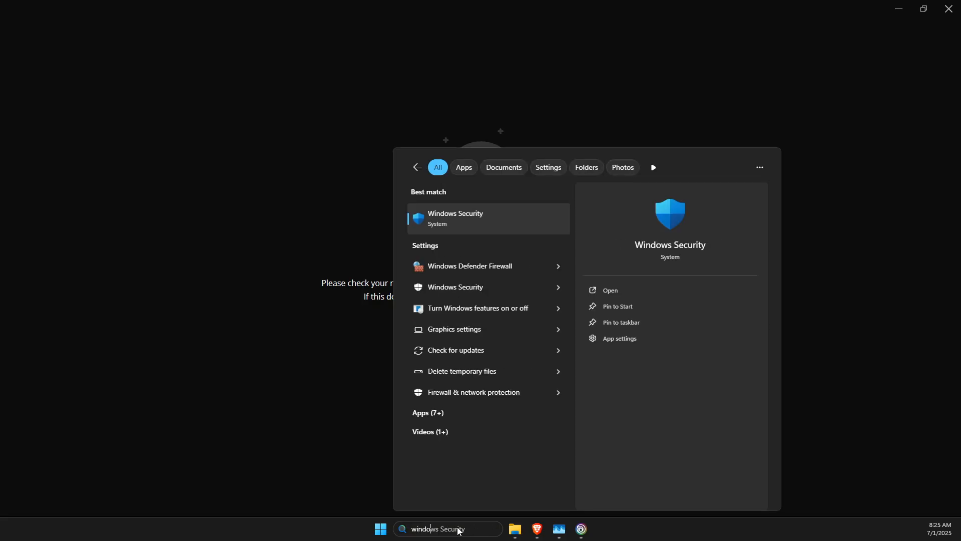
click(470, 266)
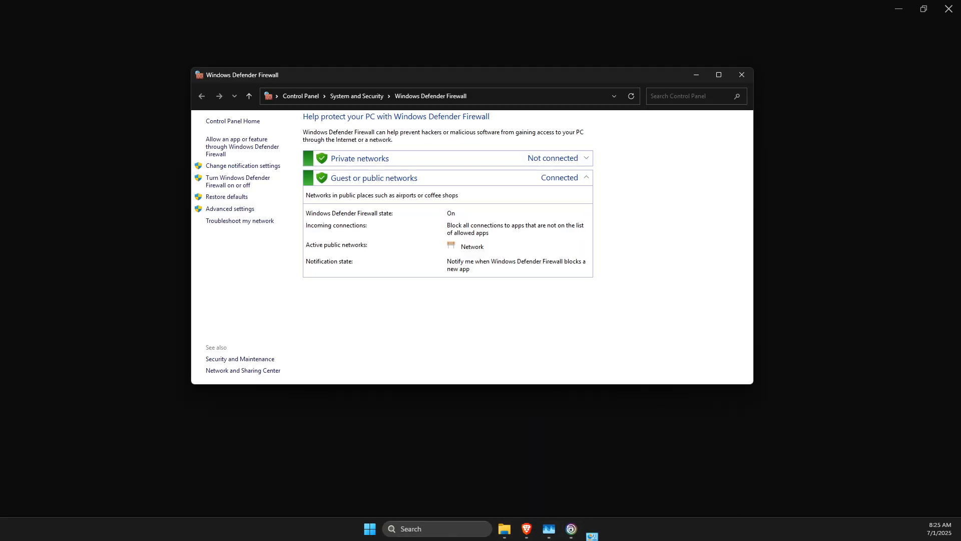
Bring up the allowed-apps list, pick Ubisoft Connect in Allow another app, and review the list.
click(242, 147)
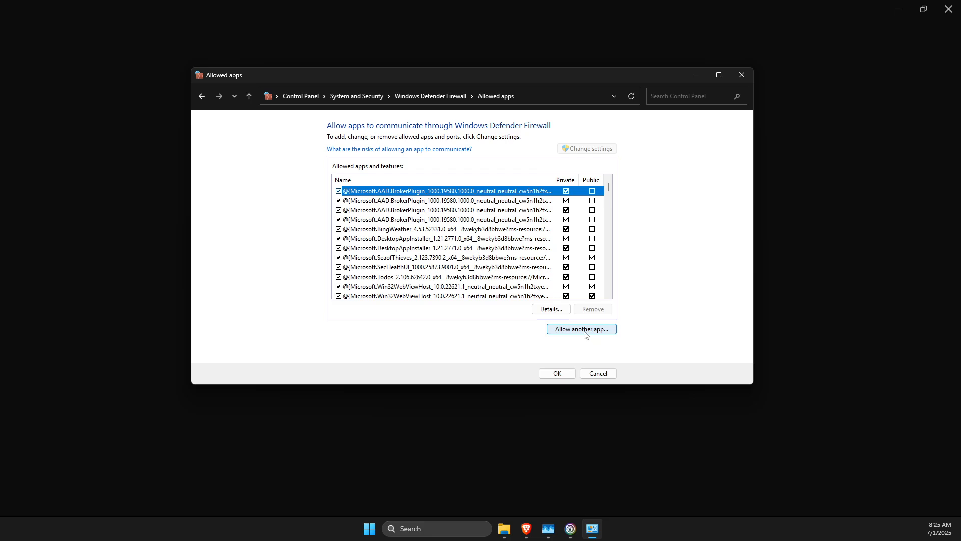
click(580, 329)
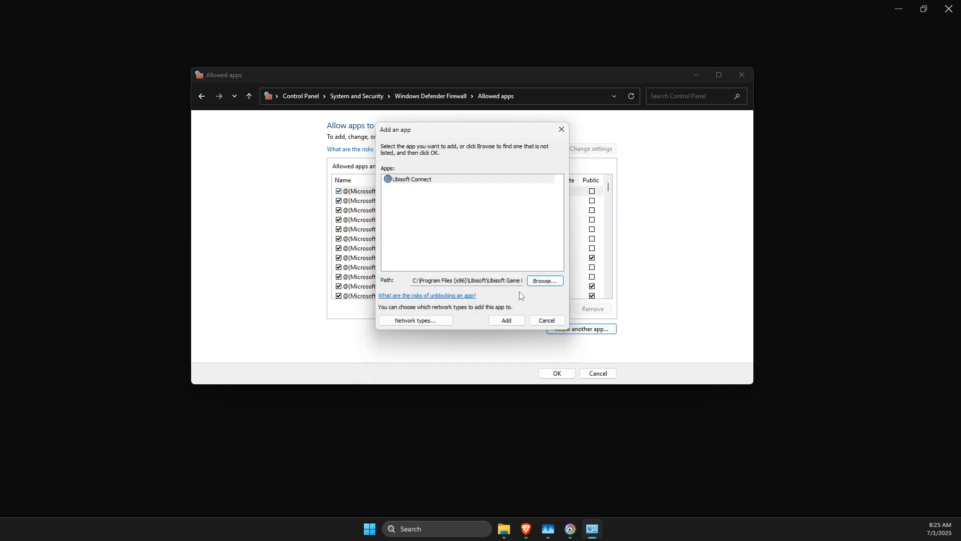
click(411, 178)
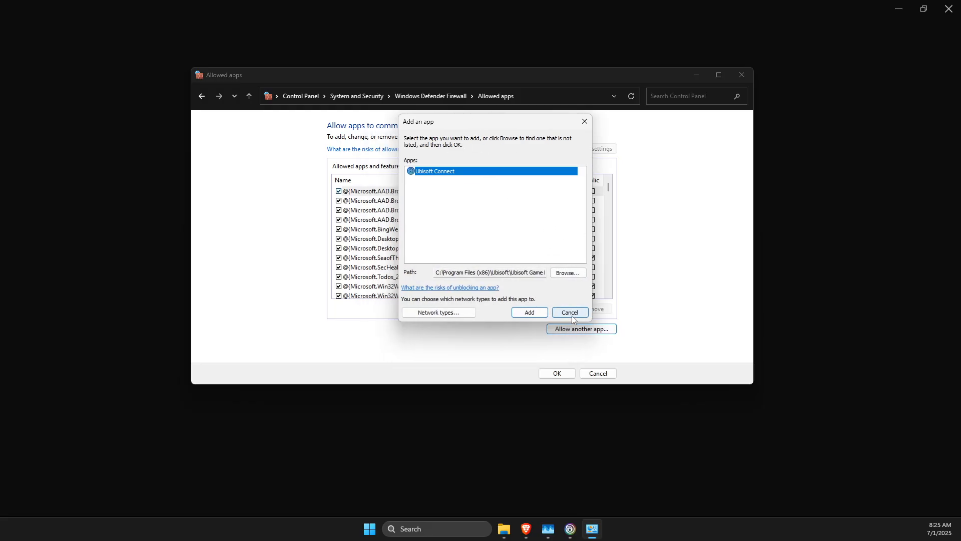
click(569, 312)
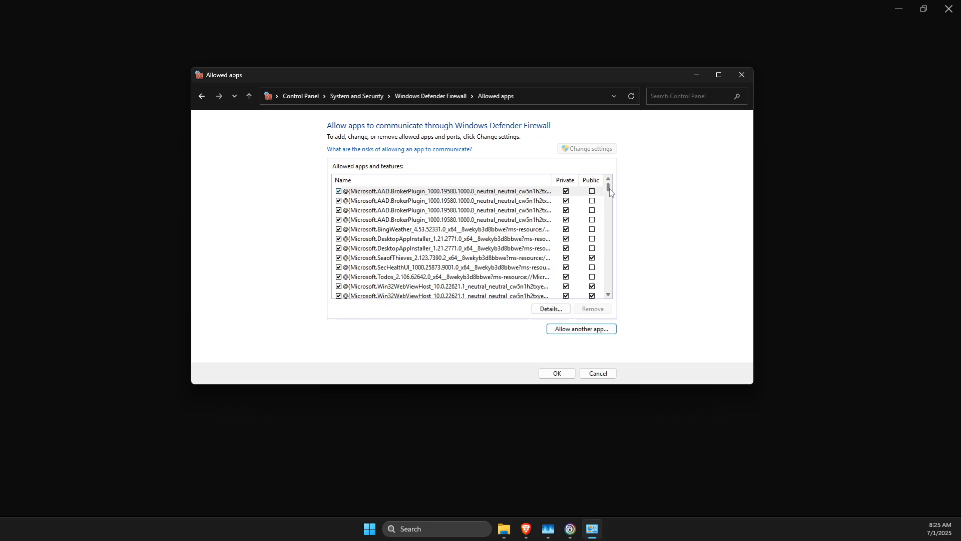
scroll(down, 3)
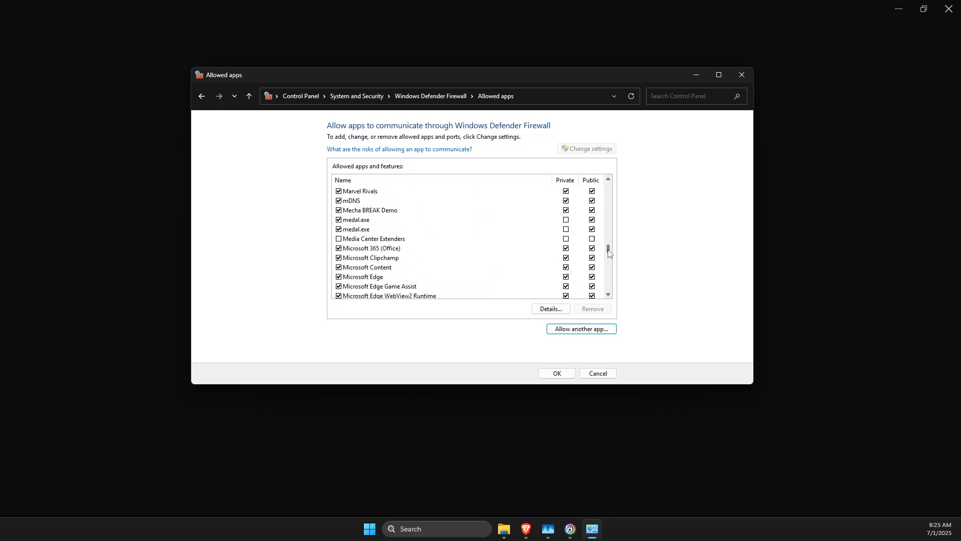